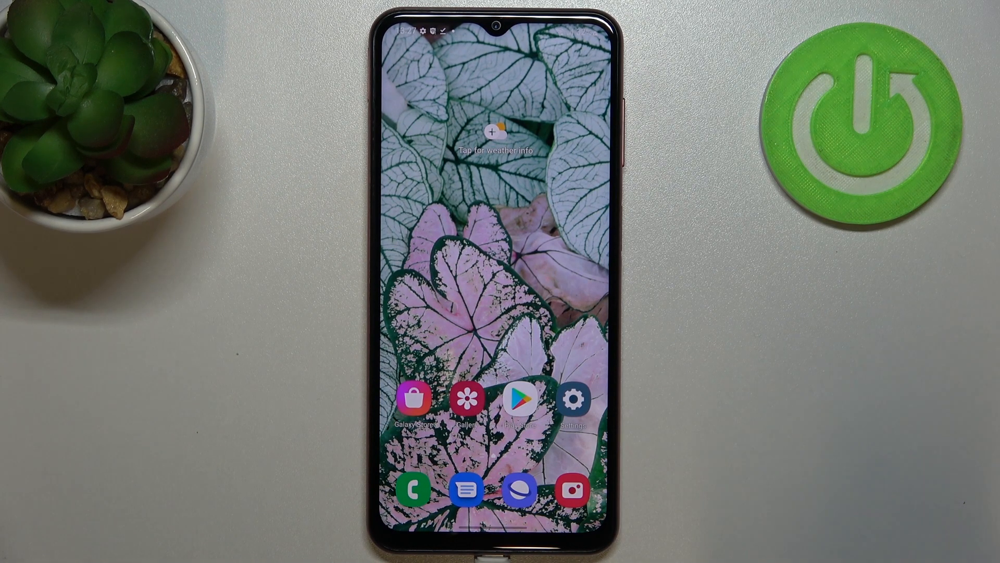
- Go to Settings > General management > Date and time
click(572, 400)
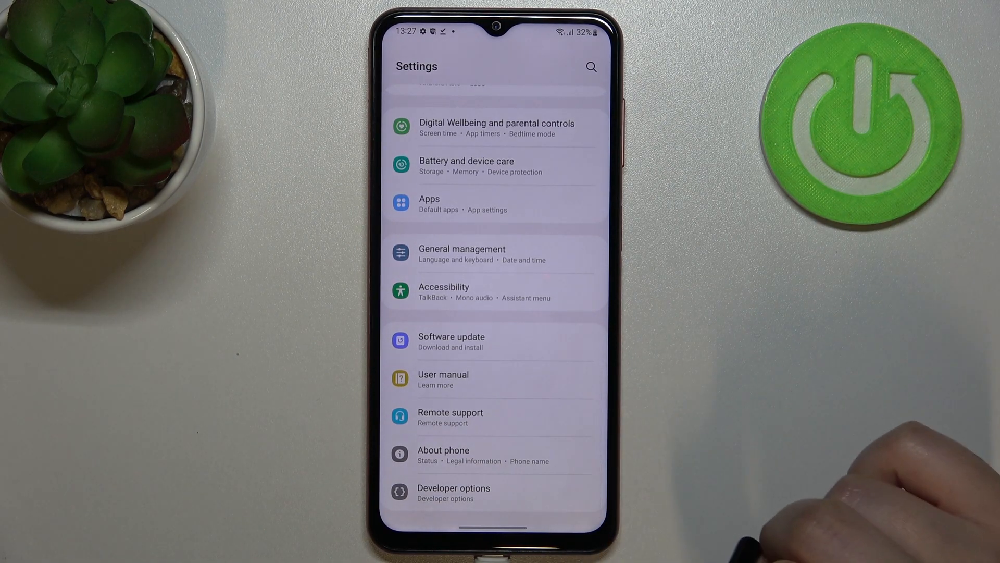
click(462, 254)
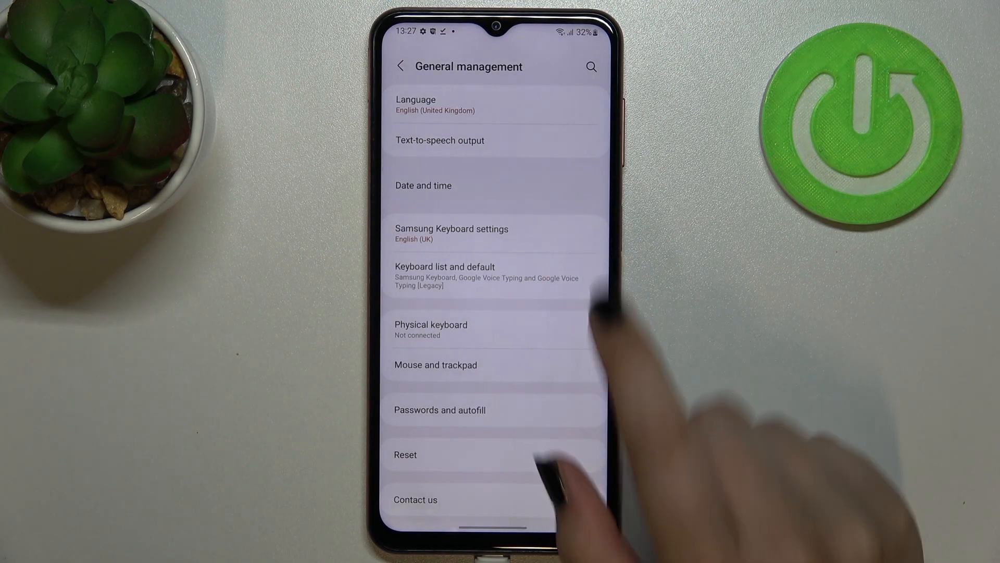
click(423, 185)
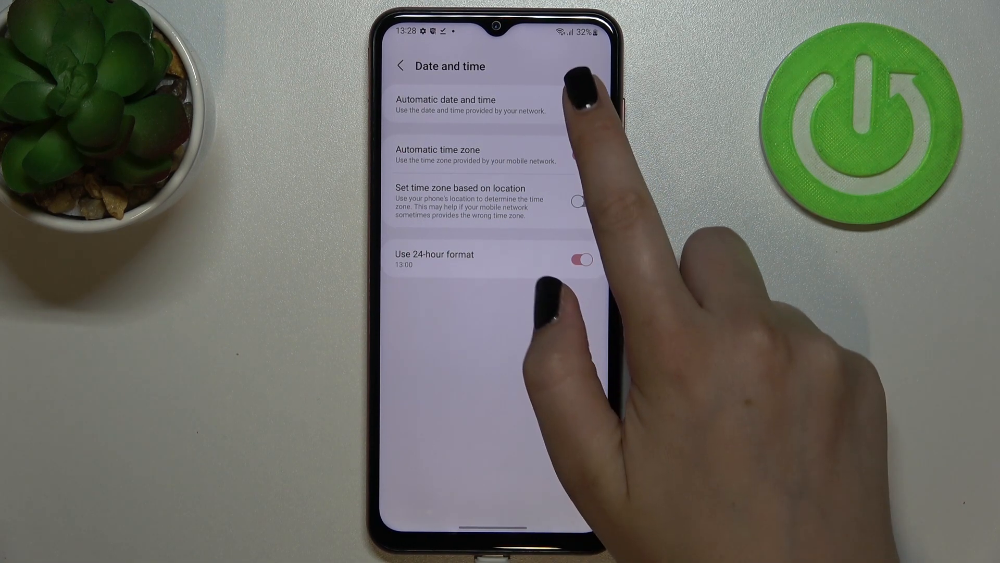
- Turn off automatic date, time and time zone, and set the date to 19 October 2023
click(584, 105)
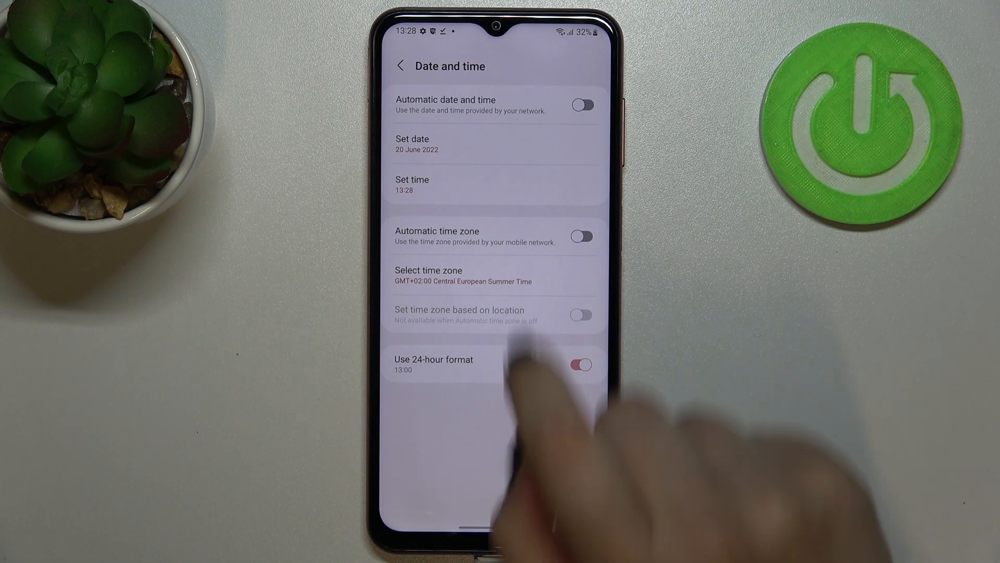
click(582, 364)
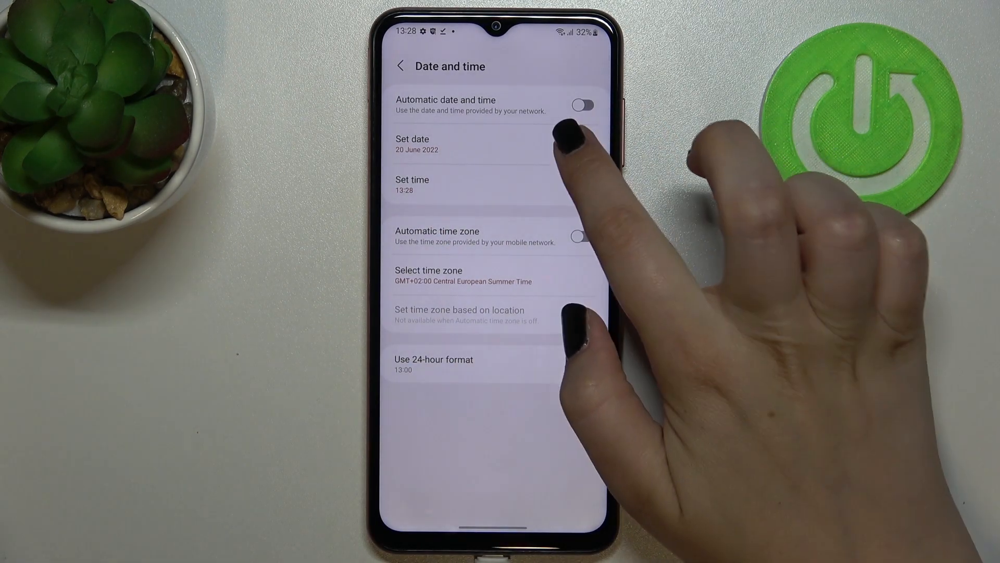
click(413, 146)
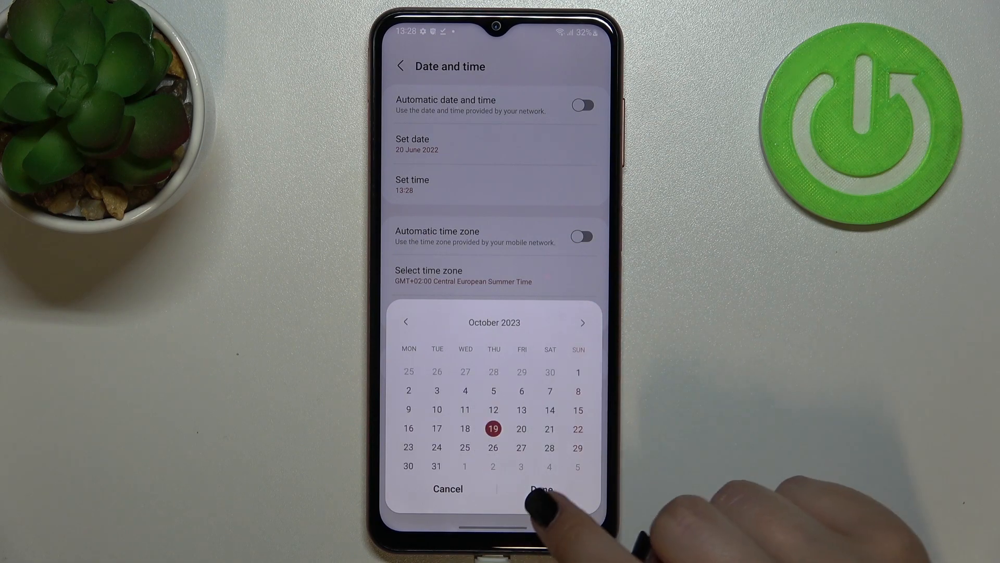
click(541, 489)
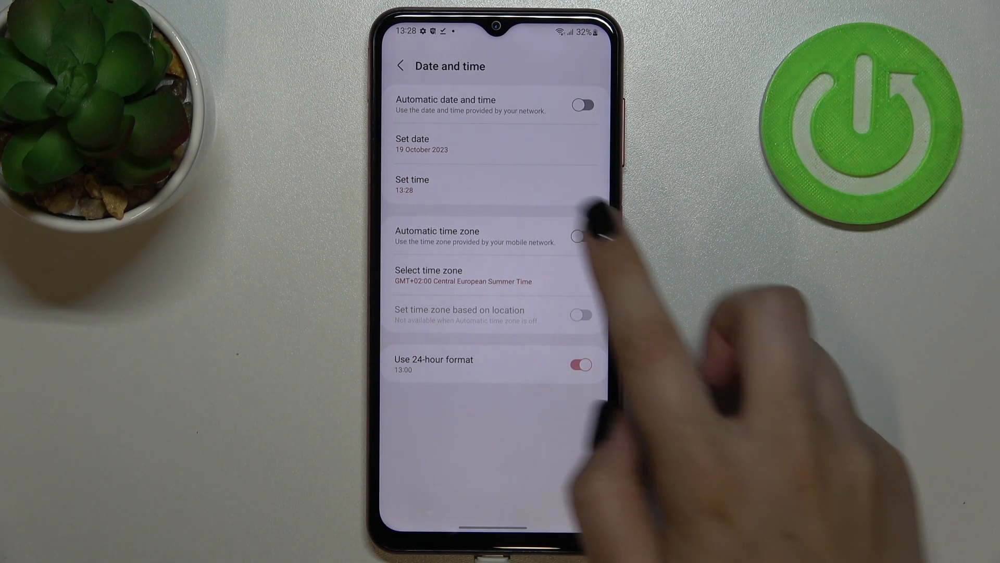
- Set the time to 01:08 with the time picker
click(412, 185)
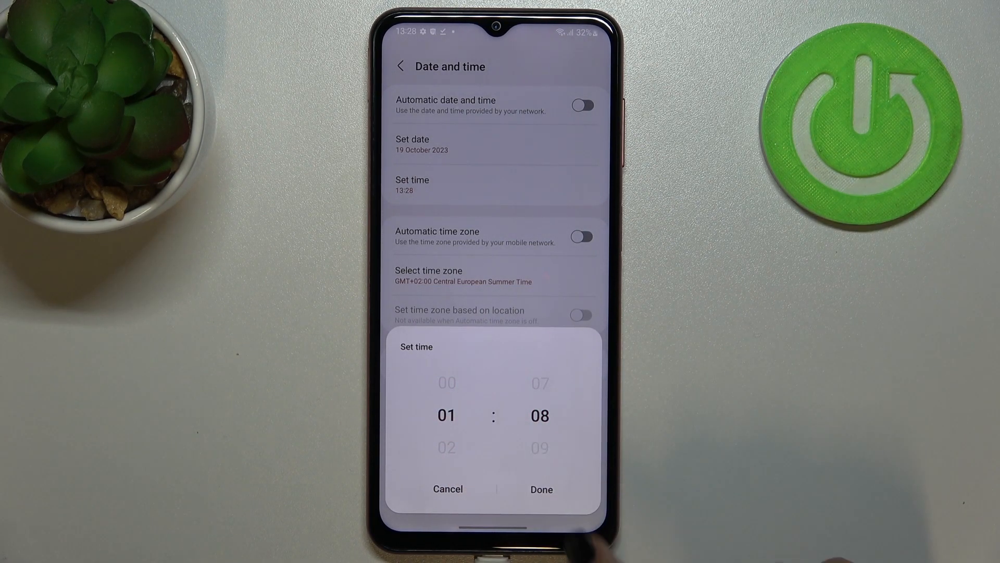
click(541, 489)
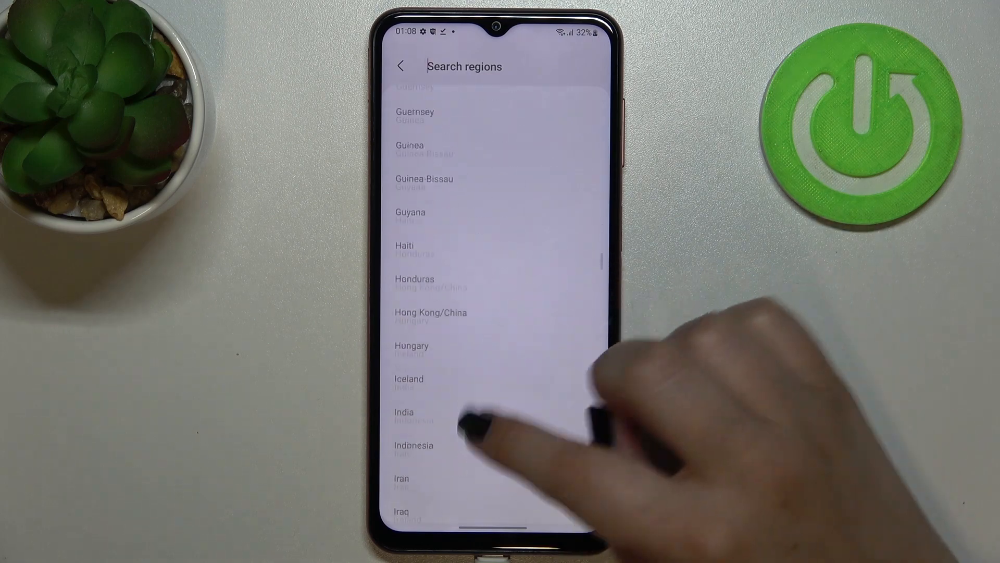
- Select South Korea (GMT+09:00 Korean Standard Time) as the region and return to Date and time
scroll(down, 3)
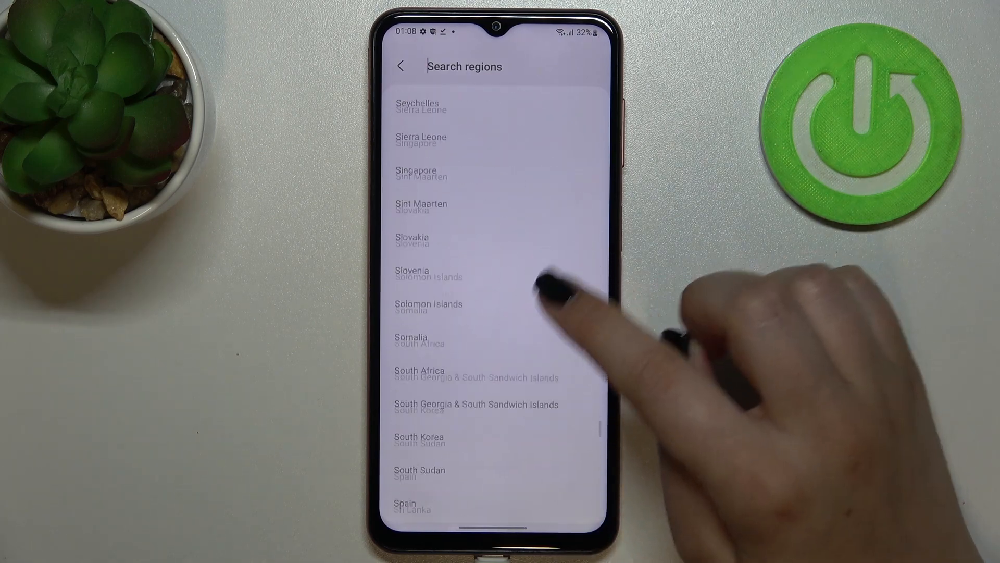
scroll(down, 3)
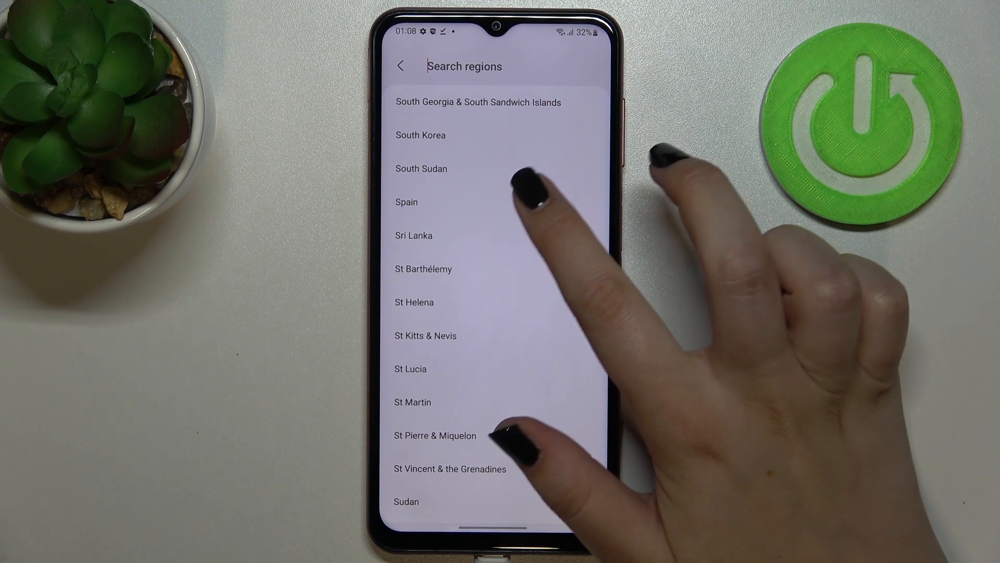
scroll(down, 3)
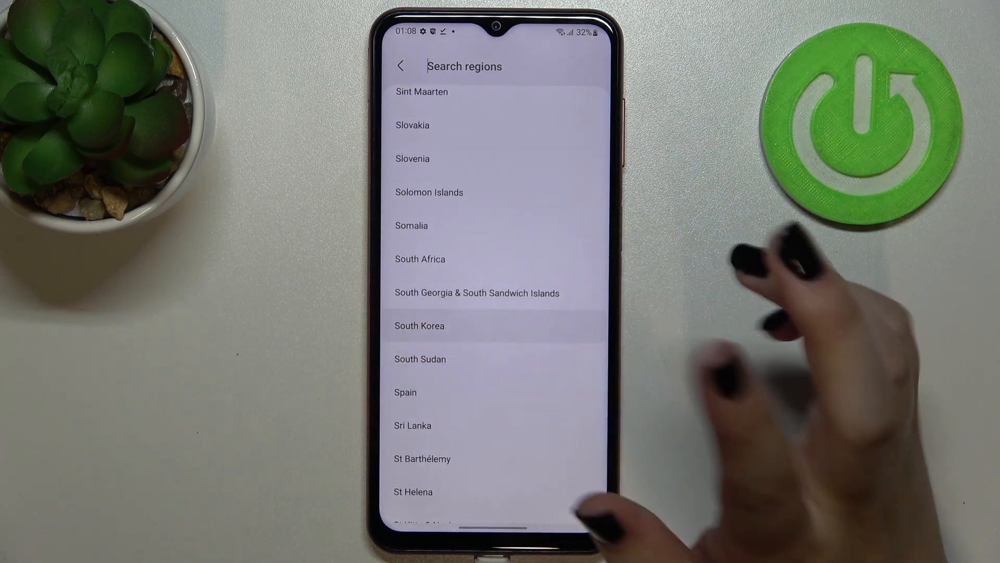
click(419, 326)
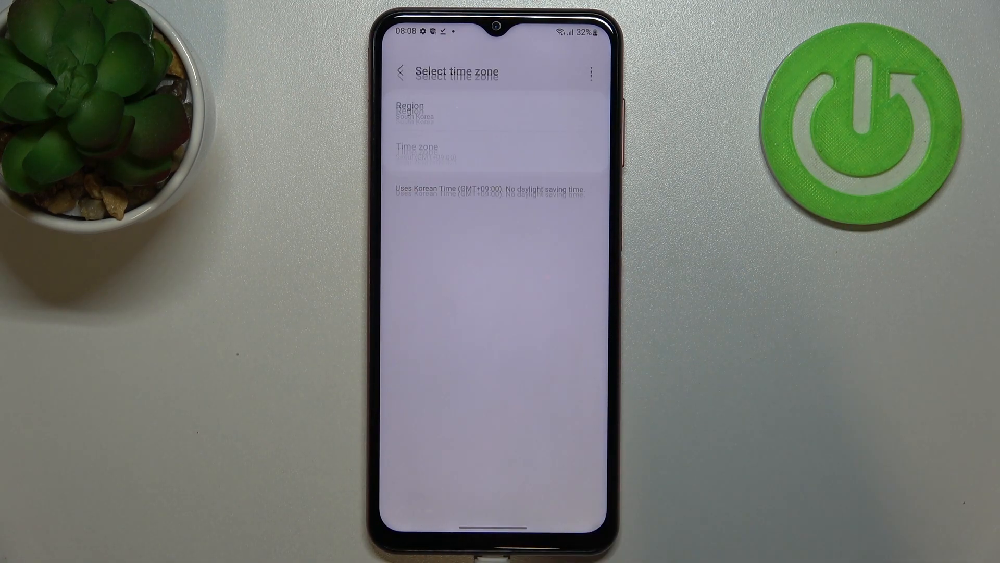
click(400, 72)
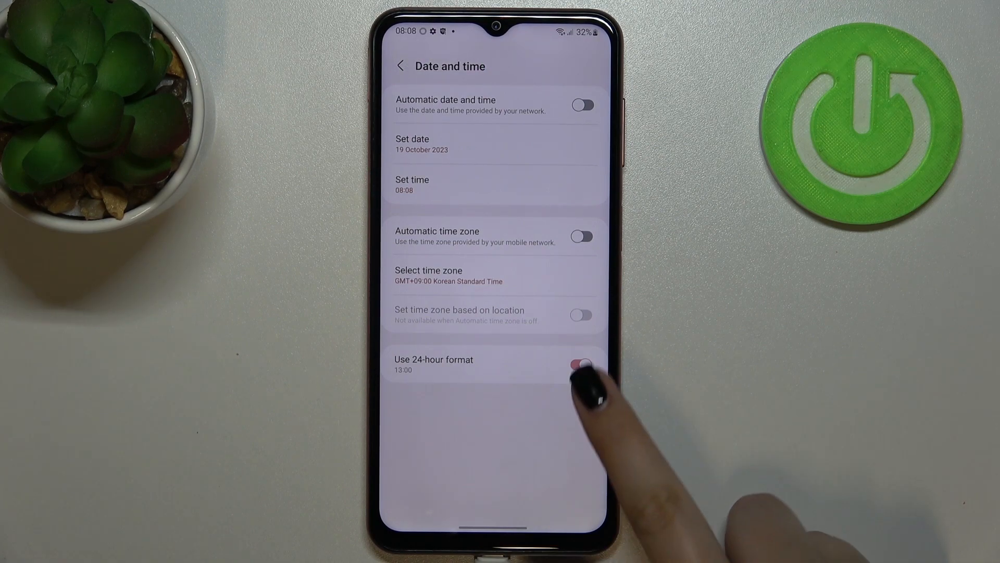
- Turn off 24-hour format so the clock reads 8:08 am
click(581, 364)
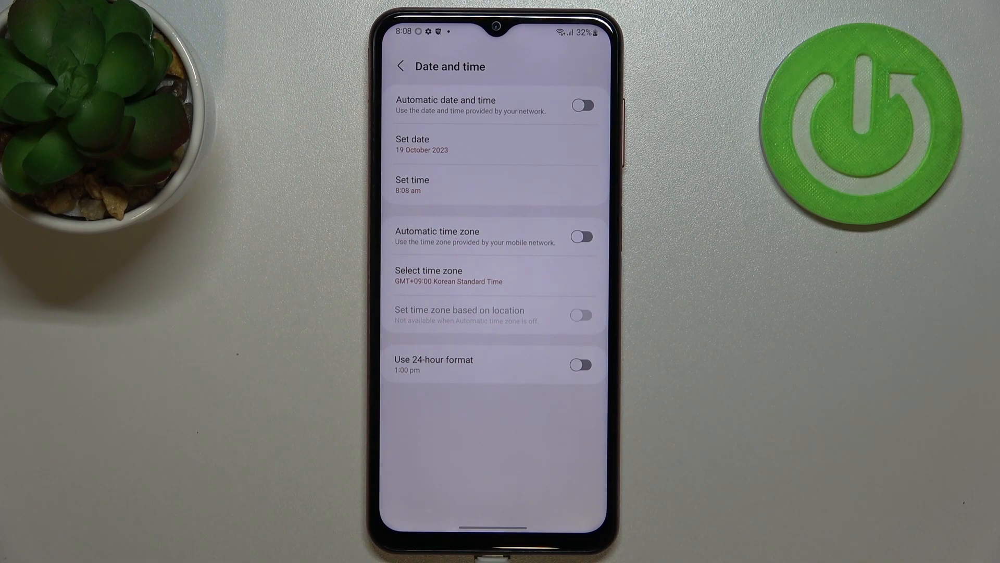
- Turn 24-hour format and automatic date and time back on
click(582, 364)
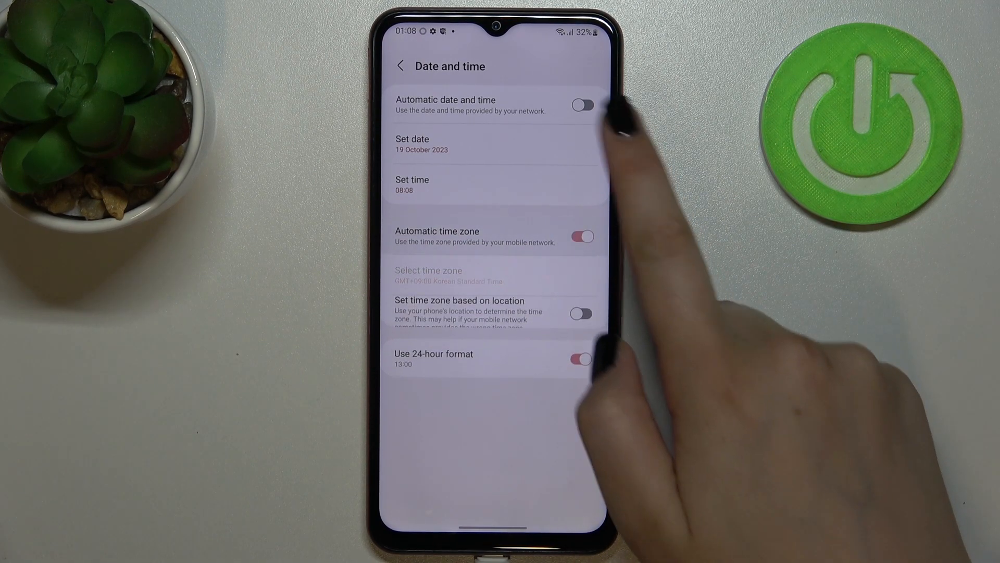
click(583, 105)
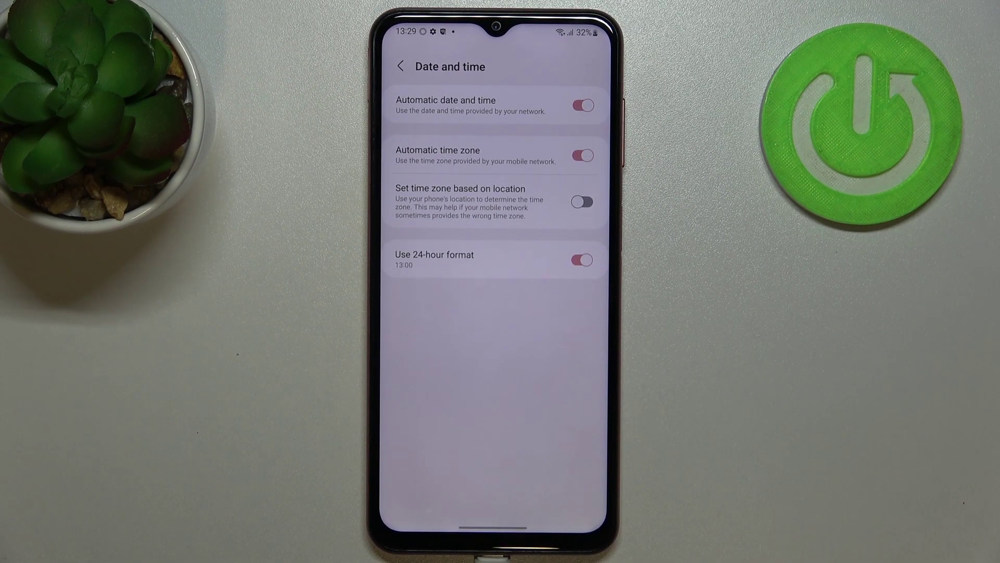